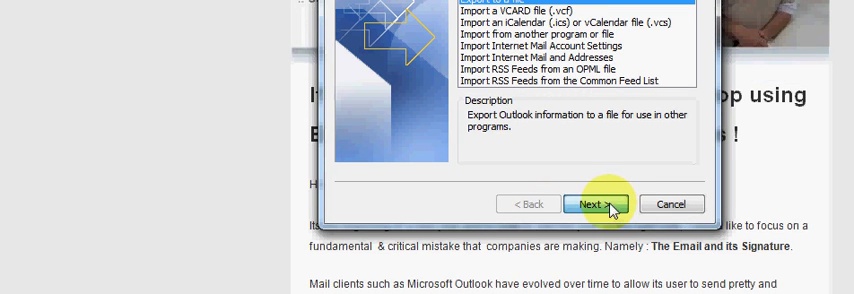
Choose Export to a file and select Inbox > attachment as the source folder
{"action": "left_click", "coordinate": [596, 204]}
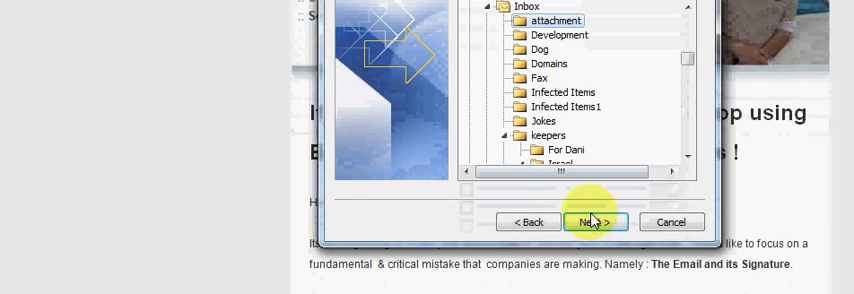
{"action": "left_click", "coordinate": [592, 221]}
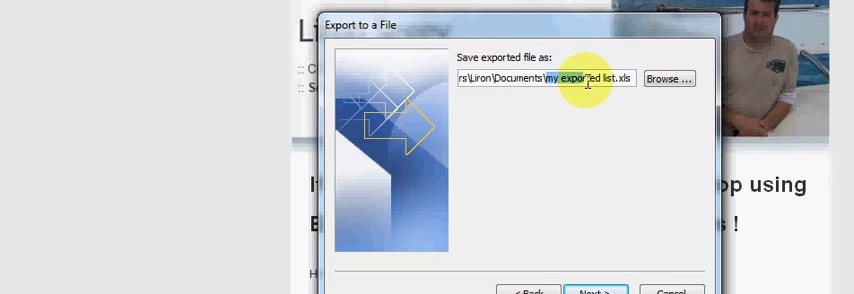
Edit the exported file's name in the Save exported file as box
{"action": "left_click", "coordinate": [594, 292]}
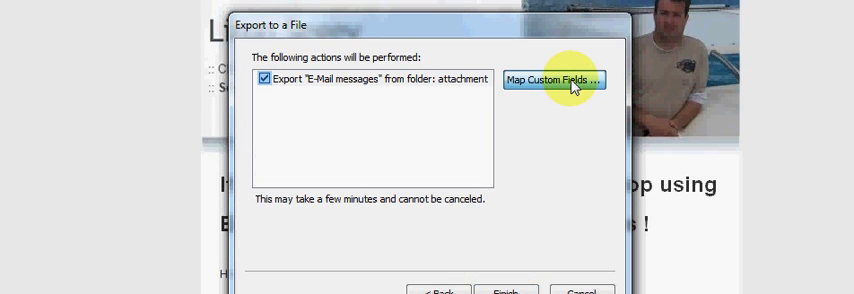
Open Map Custom Fields to view the default field mapping into my list.xls
{"action": "left_click", "coordinate": [554, 80]}
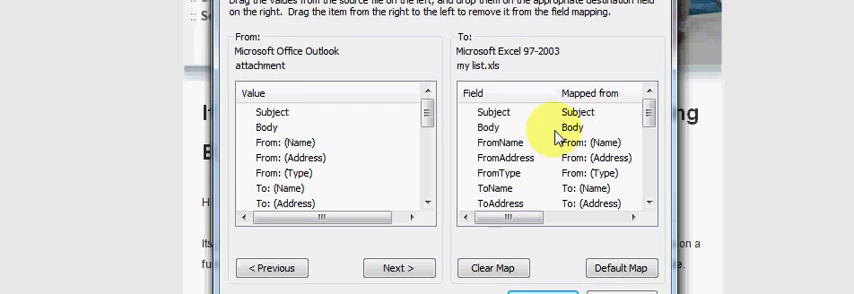
{"action": "mouse_move", "coordinate": [582, 156]}
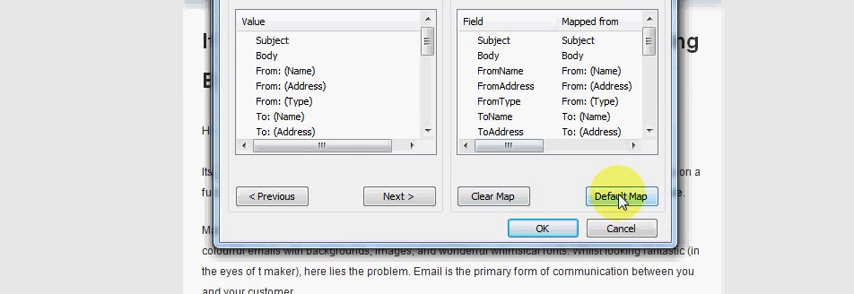
{"action": "mouse_move", "coordinate": [491, 195]}
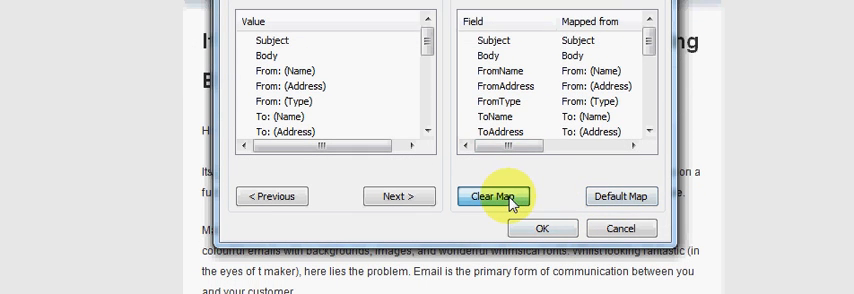
Clear the map, map From: (Address) to FromAddress, and confirm
{"action": "left_click", "coordinate": [493, 197]}
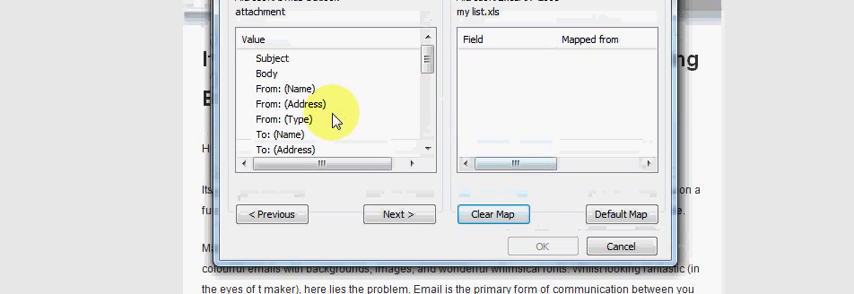
{"action": "left_click", "coordinate": [290, 104]}
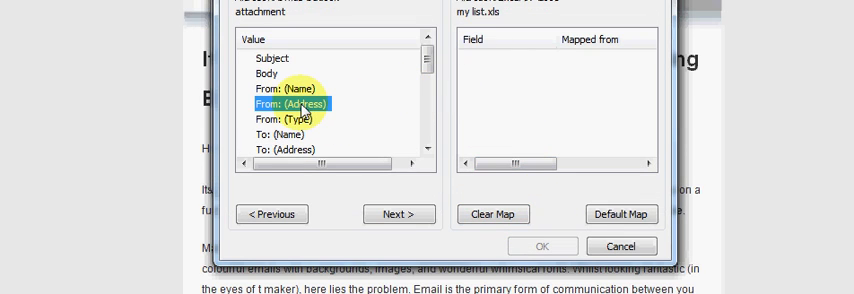
{"action": "left_click_drag", "start_coordinate": [294, 104], "coordinate": [523, 99]}
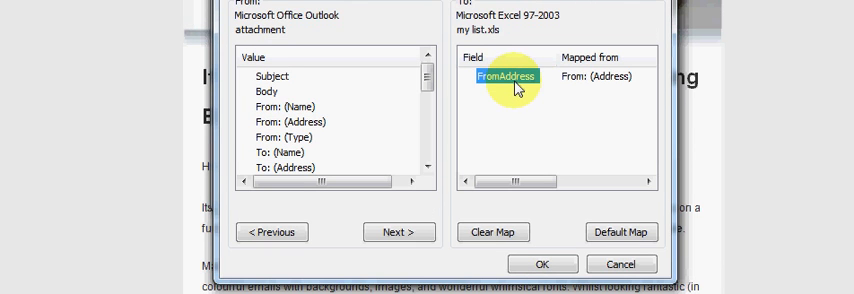
{"action": "mouse_move", "coordinate": [543, 208]}
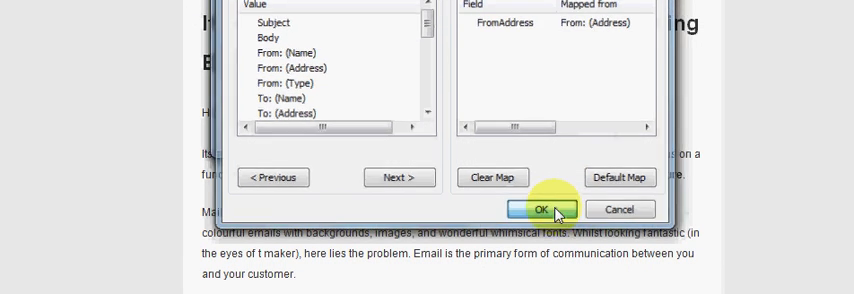
{"action": "left_click", "coordinate": [541, 209]}
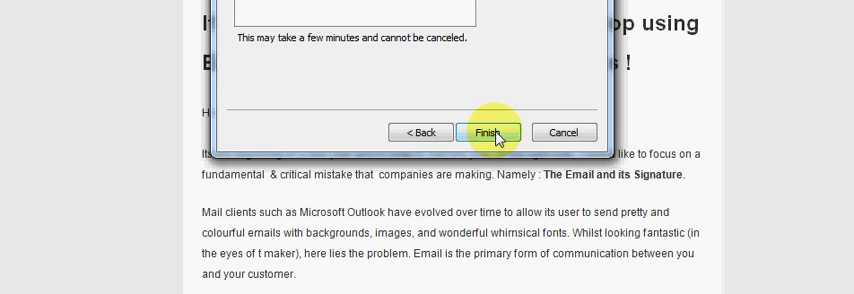
Finish the export so the wizard closes
{"action": "left_click", "coordinate": [494, 132]}
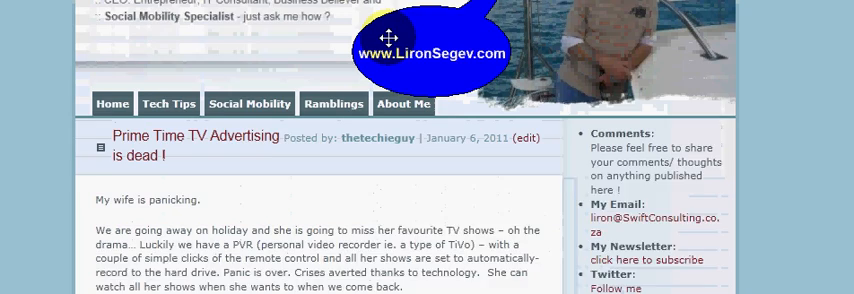
{"action": "scroll", "scroll_direction": "up", "scroll_amount": 3}
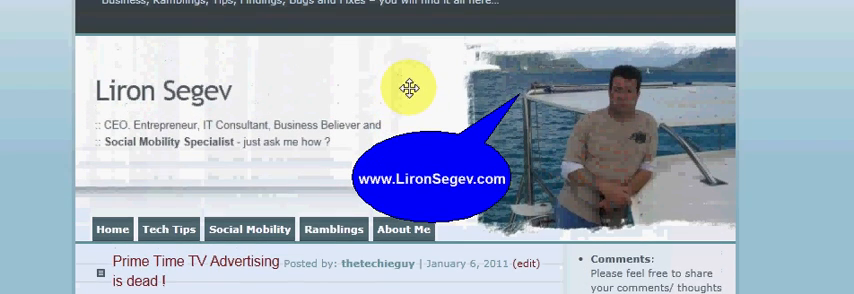